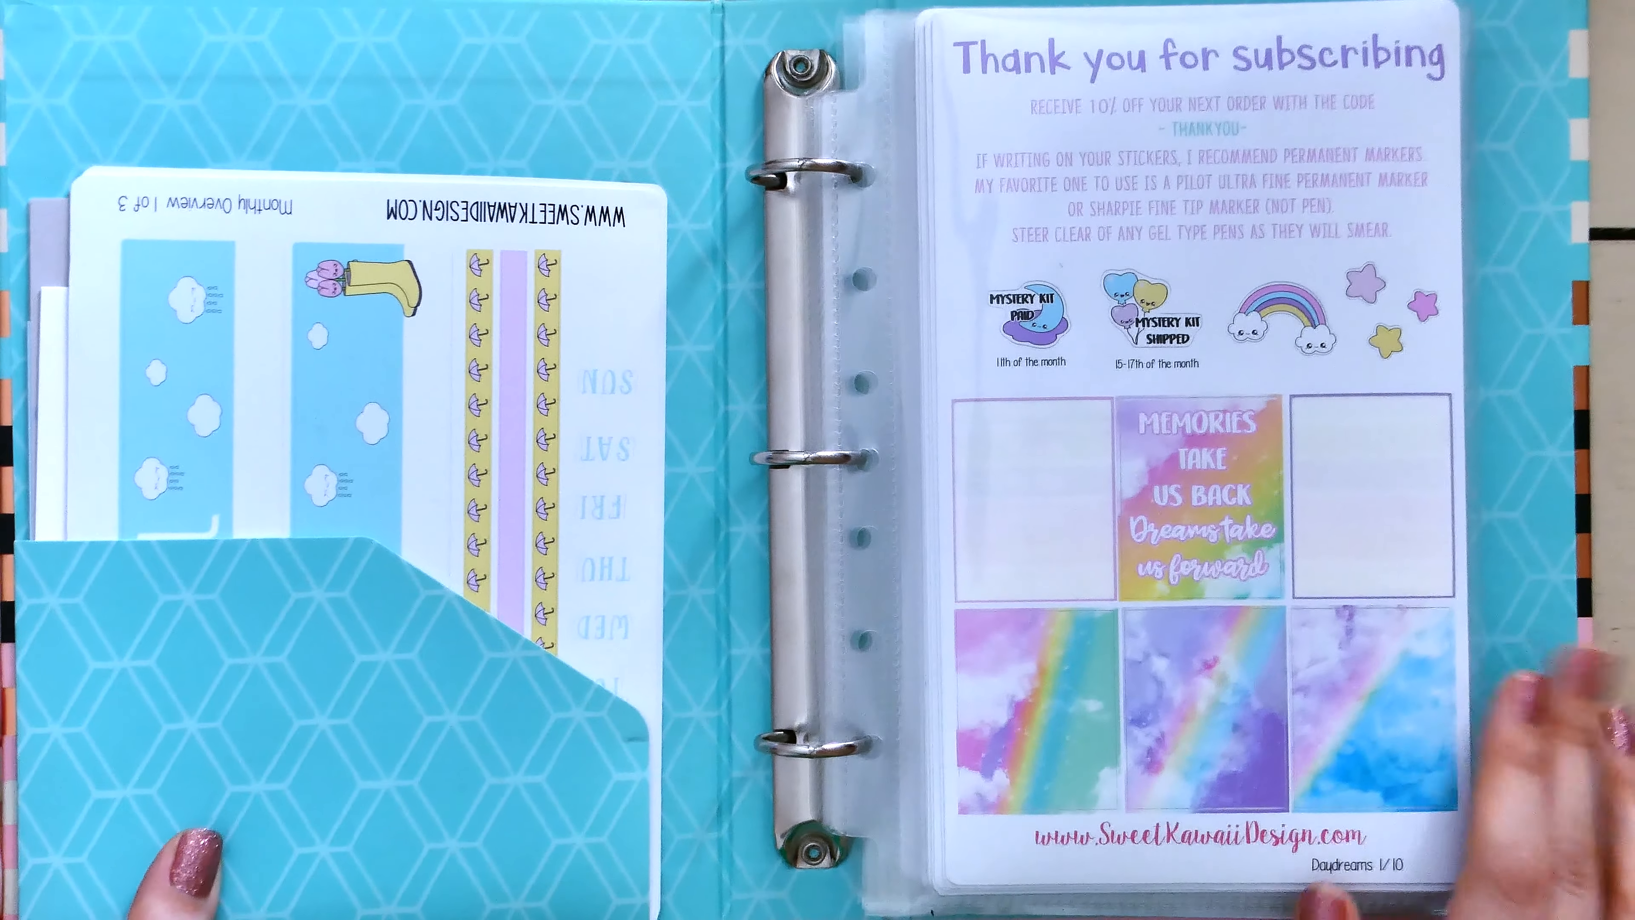
mouse_move(1512, 710)
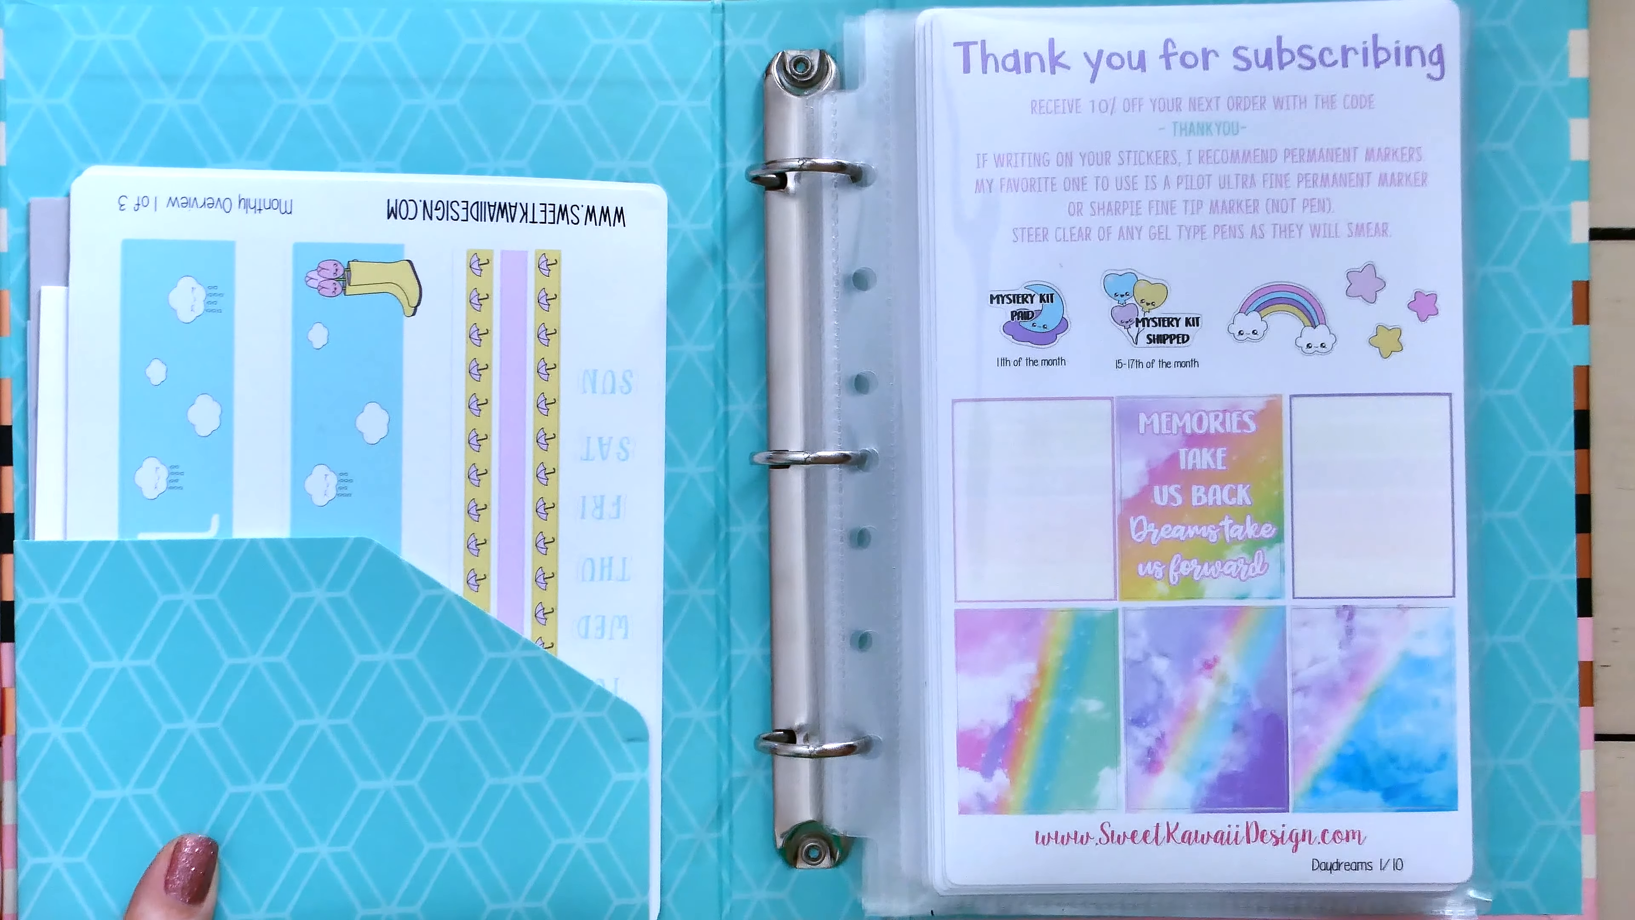